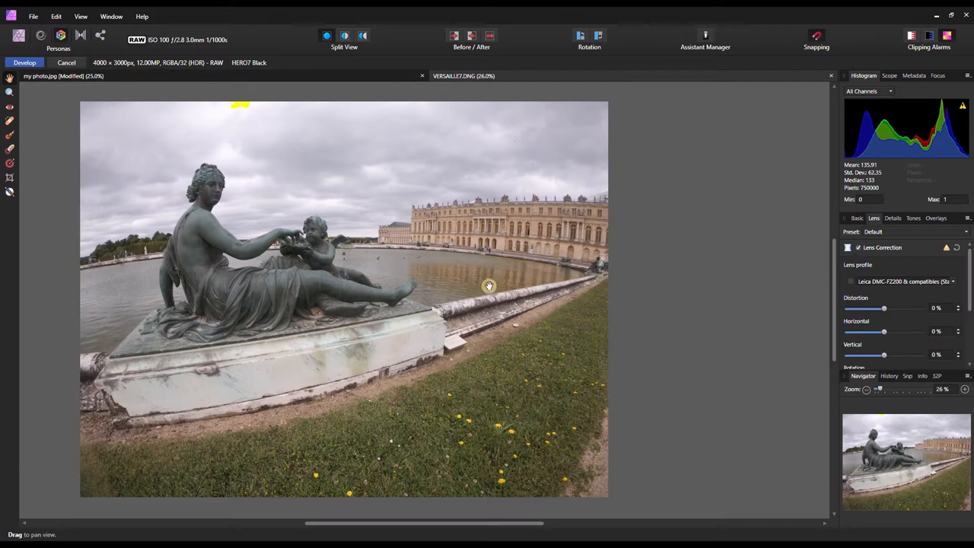
pyautogui.moveTo(904, 303)
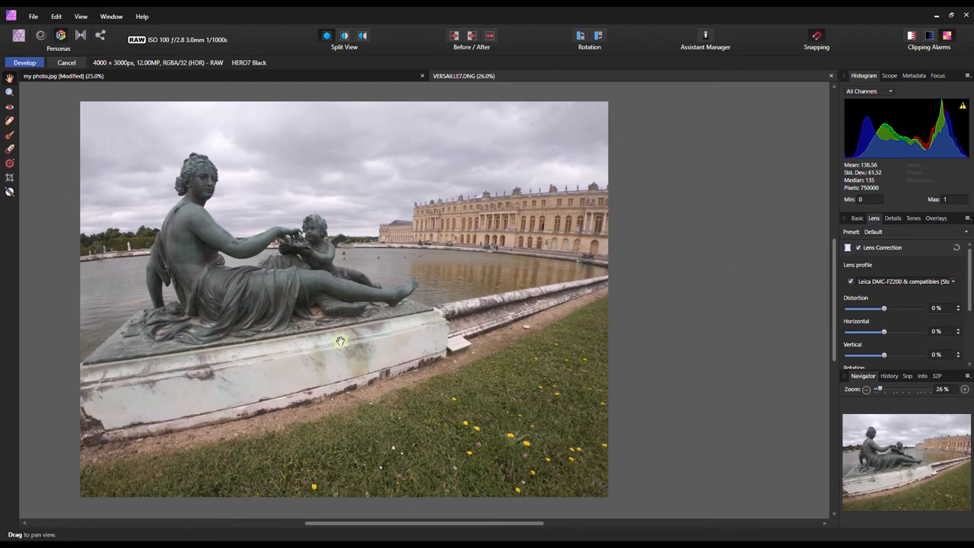
pyautogui.moveTo(745, 327)
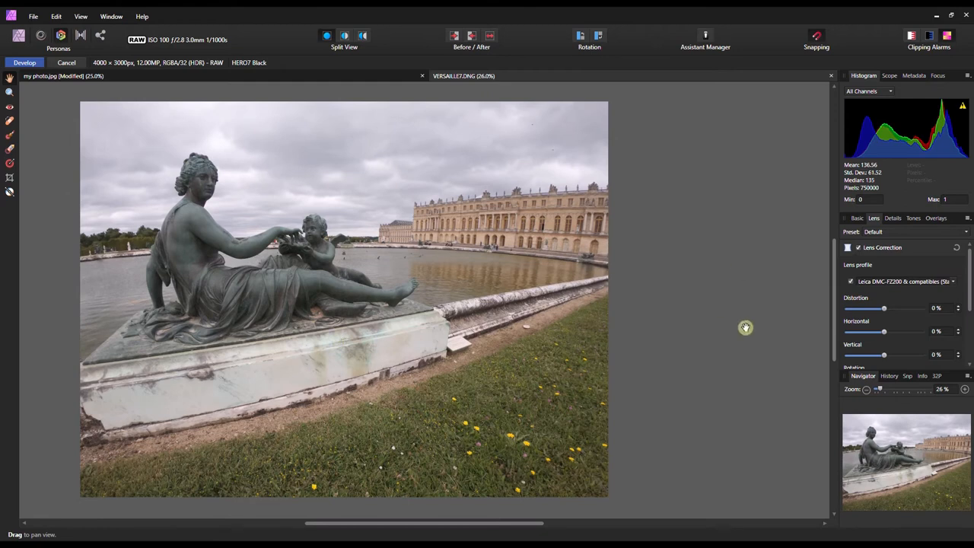
pyautogui.moveTo(846, 322)
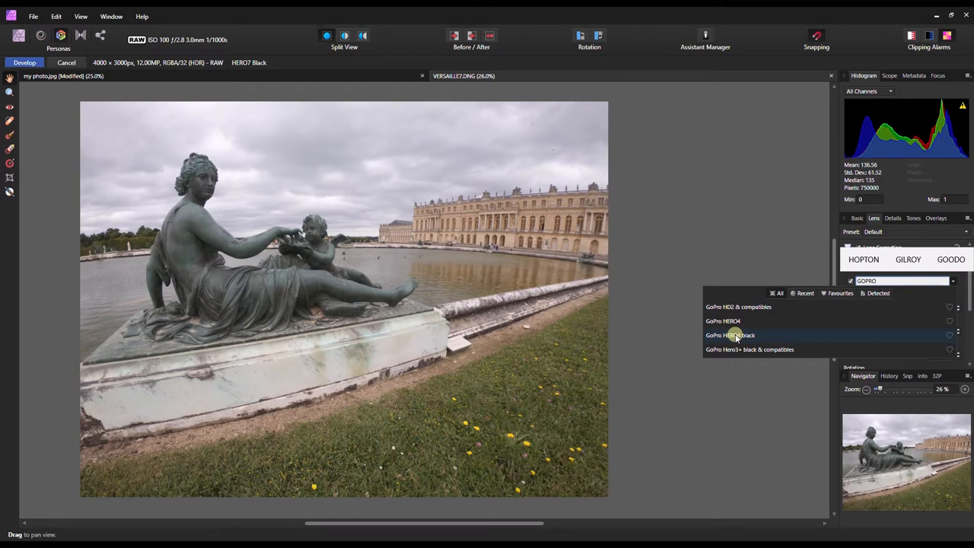
# - Choose the GoPro HERO4 black lens profile in the Develop lens correction list
pyautogui.click(730, 335)
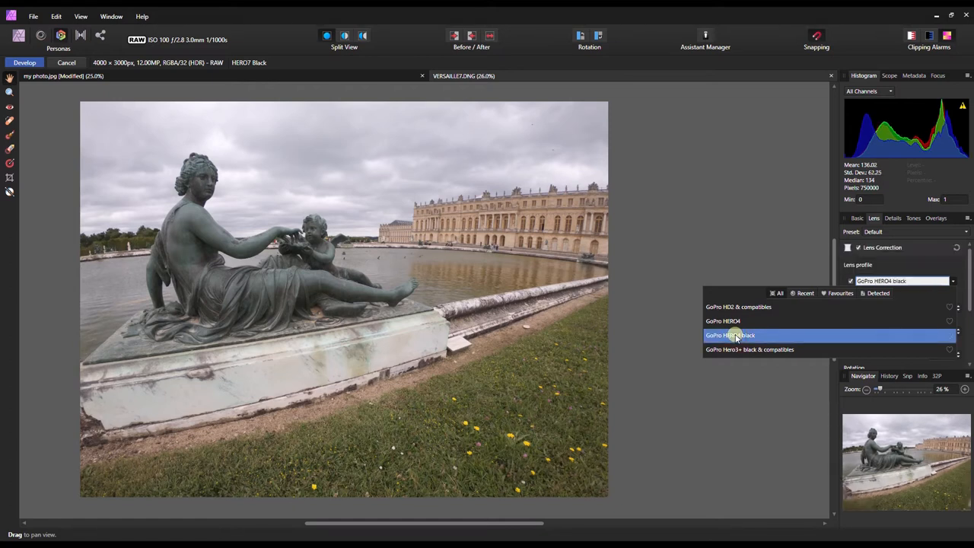
pyautogui.click(730, 334)
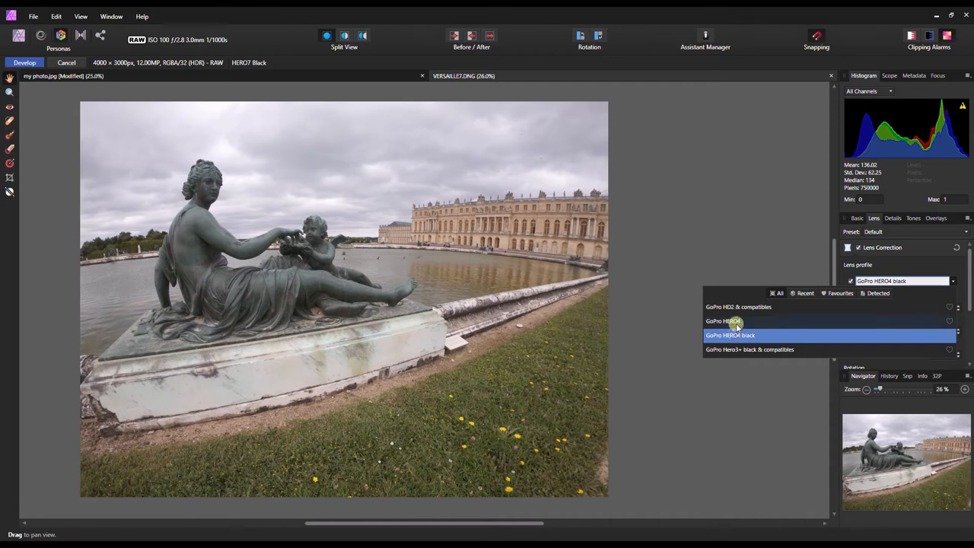
pyautogui.click(730, 335)
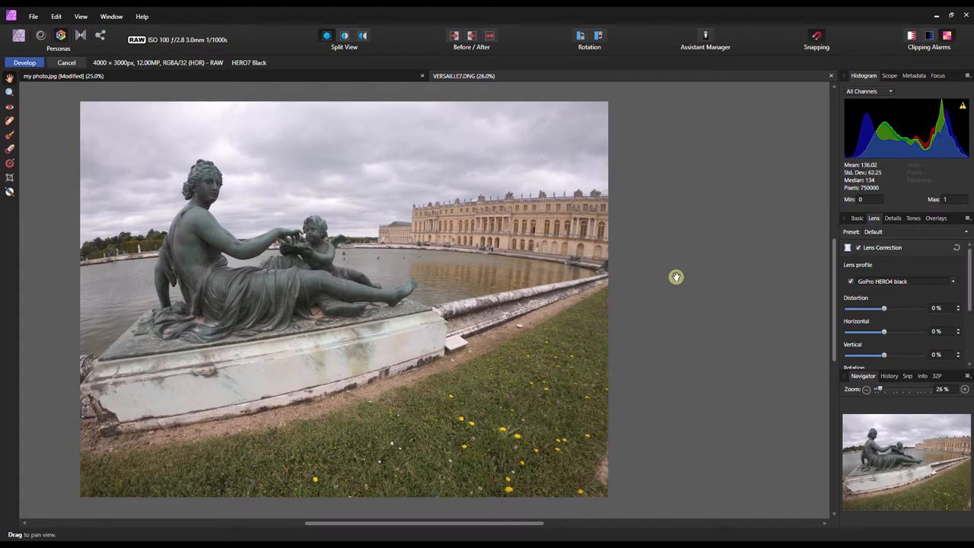
pyautogui.moveTo(883, 307)
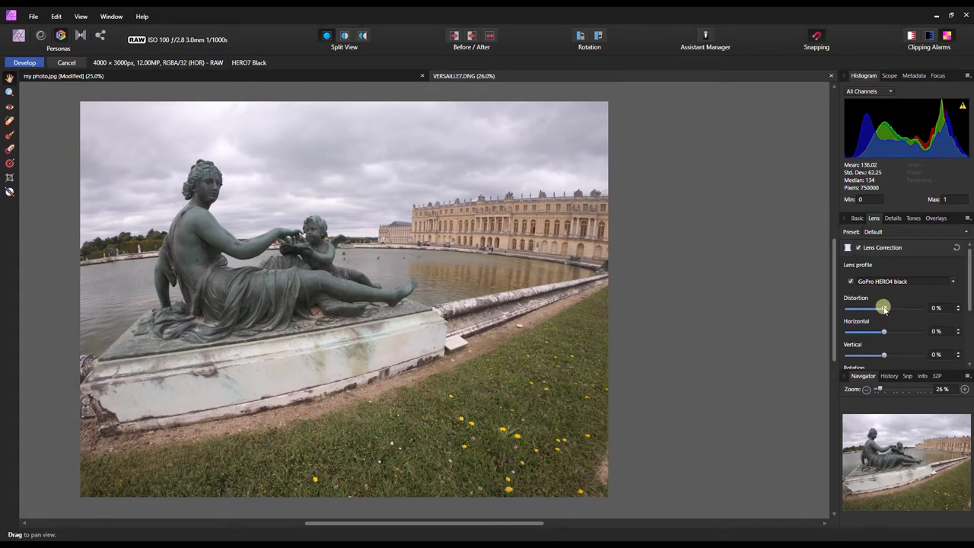
# - Test negative distortion values around -16% to -29%, return to 0%, and develop the RAW into a pixel layer
pyautogui.moveTo(885, 307); pyautogui.dragTo(883, 307)
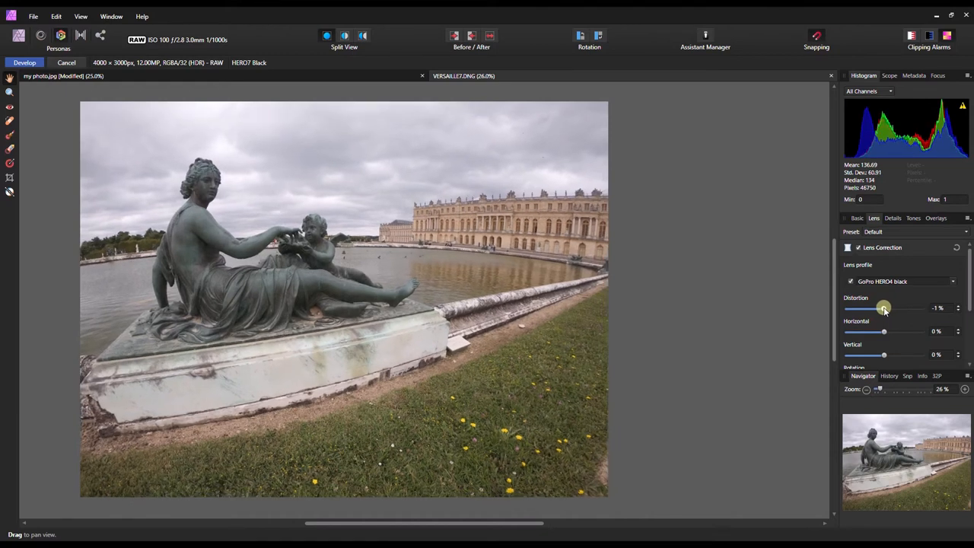
pyautogui.moveTo(884, 308); pyautogui.dragTo(870, 307)
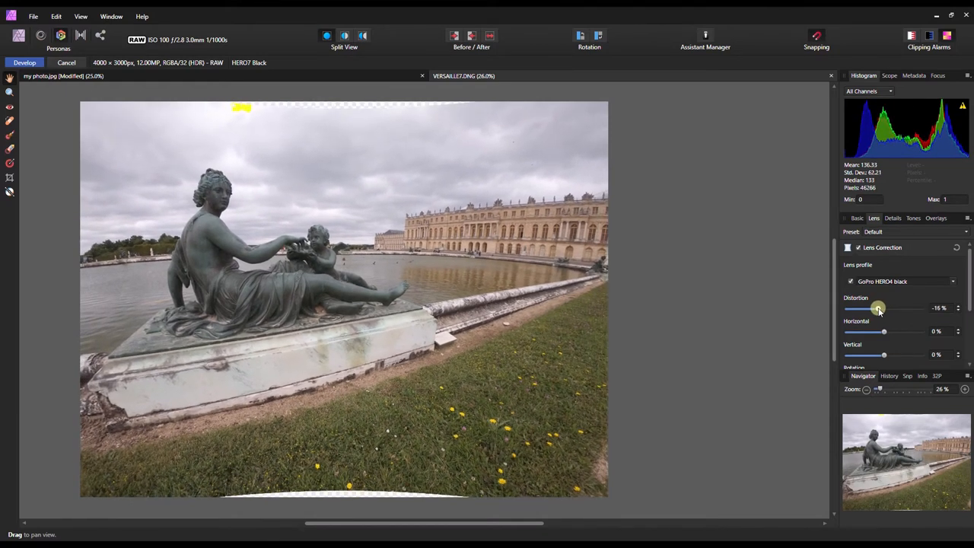
pyautogui.moveTo(884, 307); pyautogui.dragTo(875, 307)
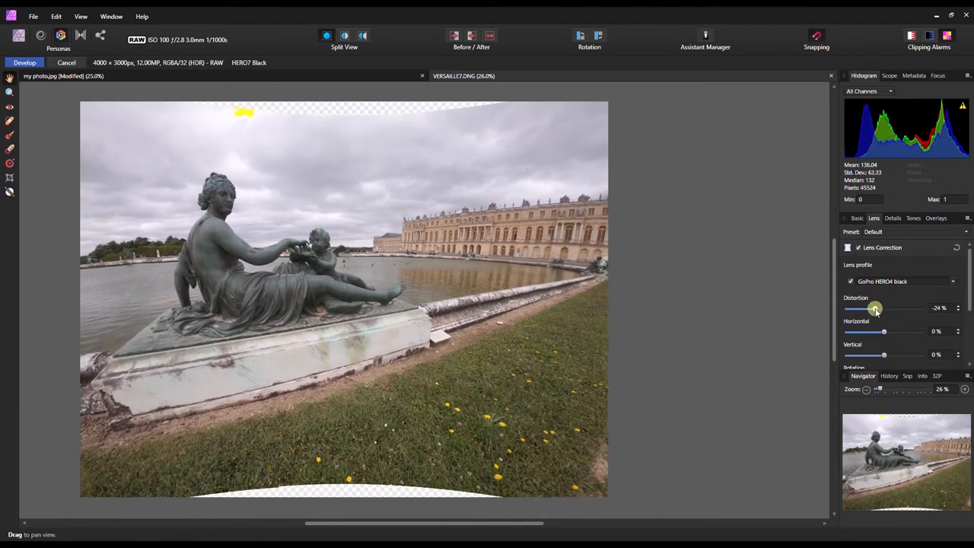
pyautogui.moveTo(873, 307); pyautogui.dragTo(868, 307)
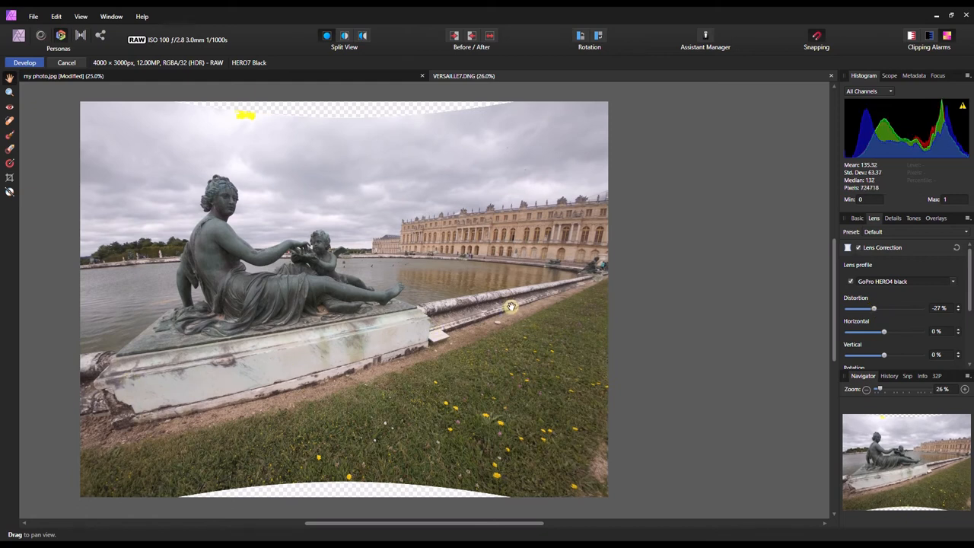
pyautogui.moveTo(874, 307); pyautogui.dragTo(873, 307)
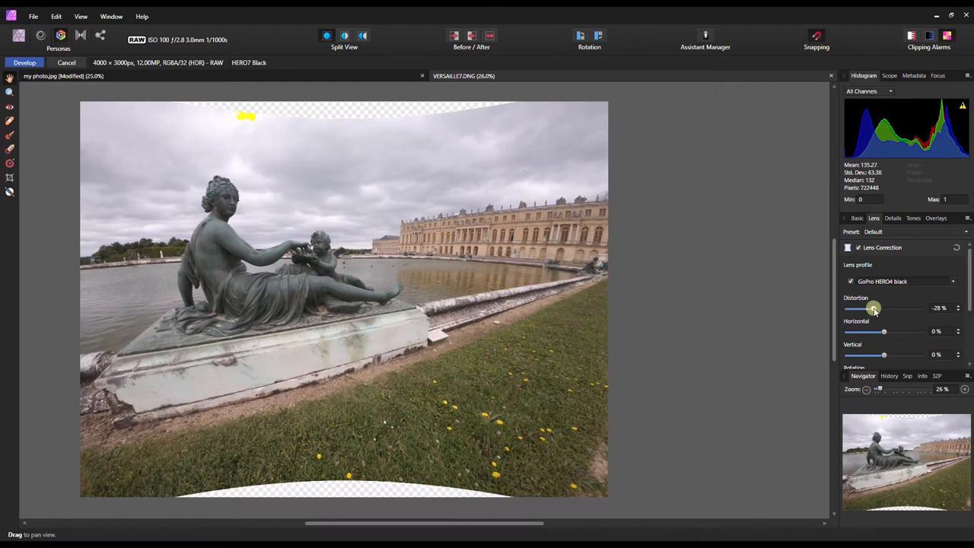
pyautogui.moveTo(873, 307); pyautogui.dragTo(870, 307)
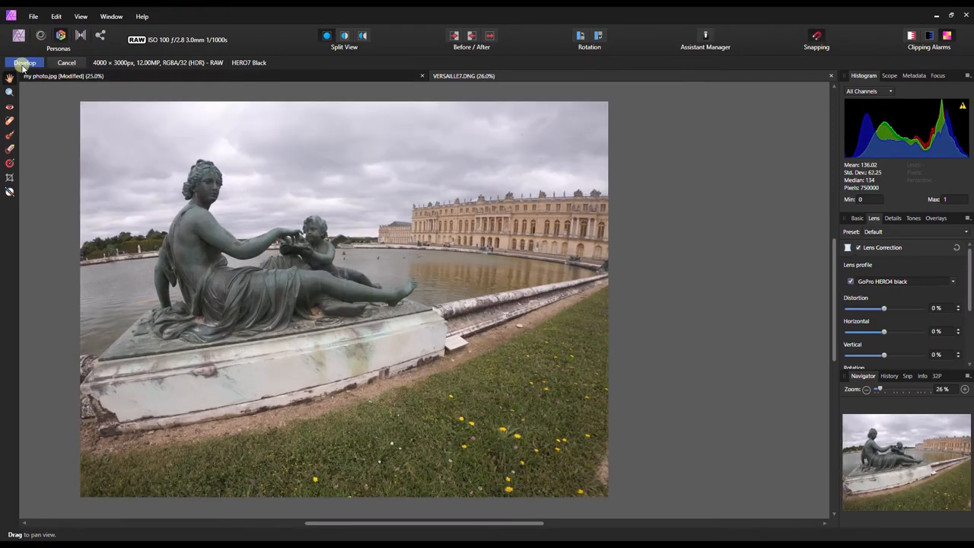
pyautogui.click(24, 63)
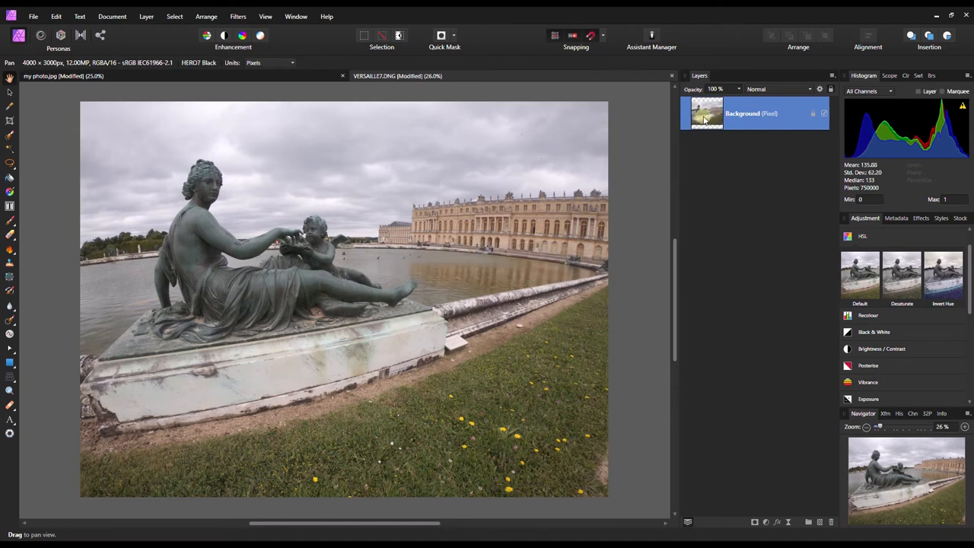
# - Preview a Lens Distortion filter pinching the photo inward to roughly -36%
pyautogui.click(238, 15)
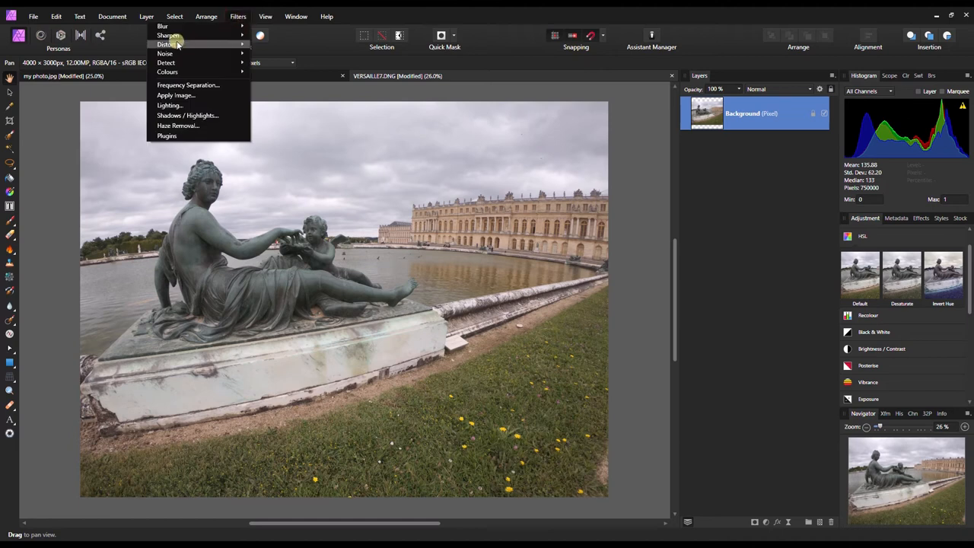
pyautogui.moveTo(166, 44)
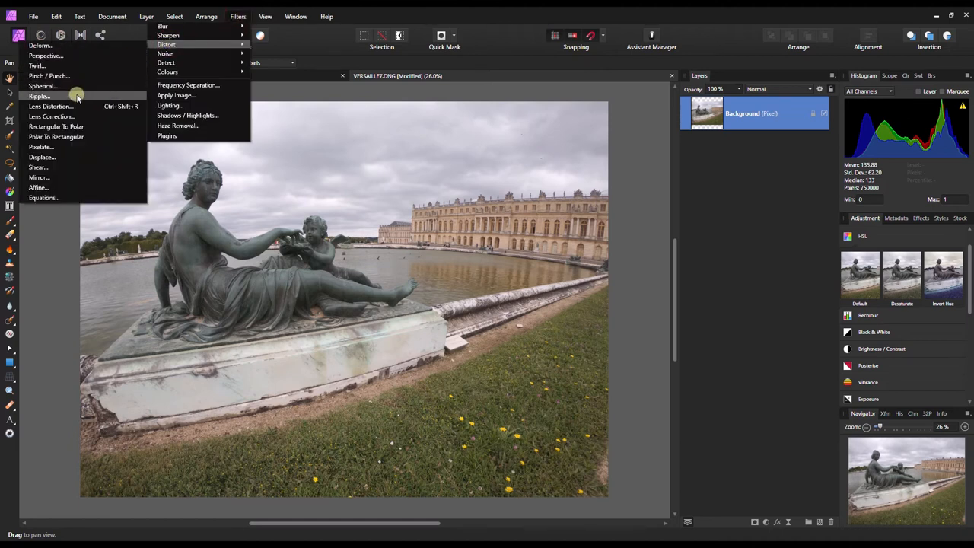
pyautogui.moveTo(52, 116)
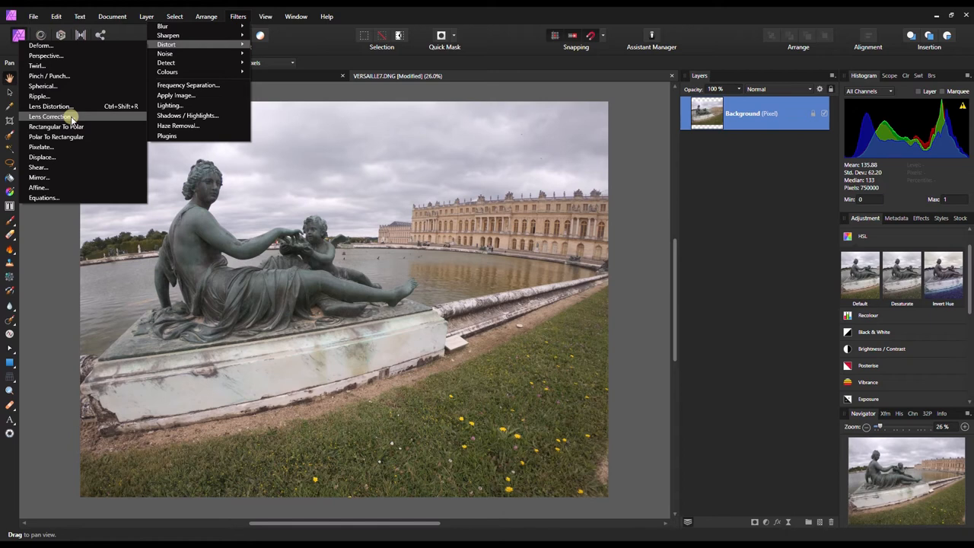
pyautogui.moveTo(67, 106)
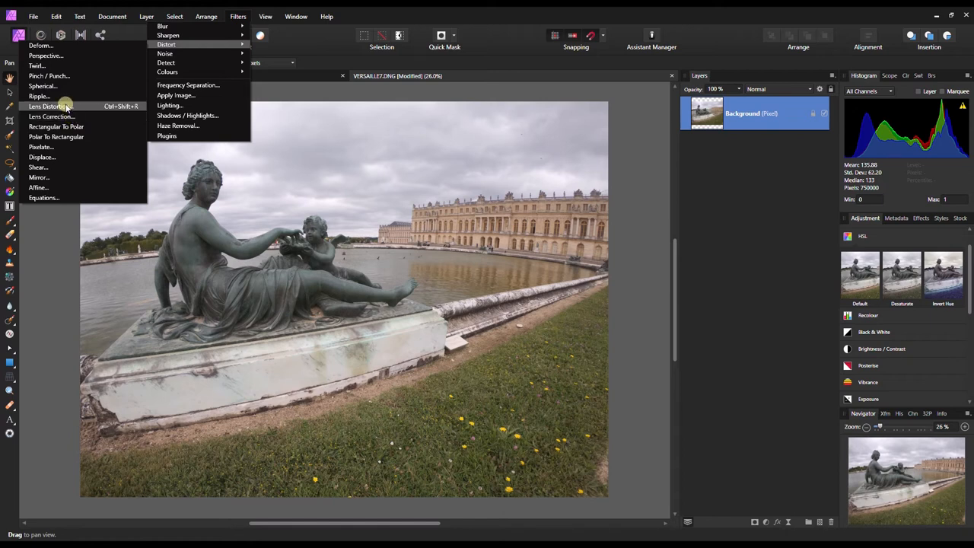
pyautogui.click(51, 106)
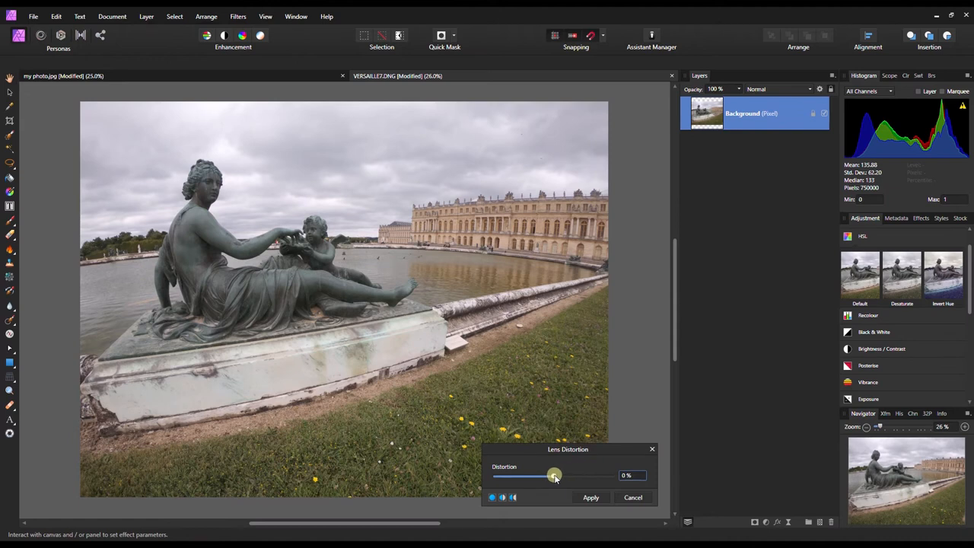
pyautogui.moveTo(553, 475); pyautogui.dragTo(540, 474)
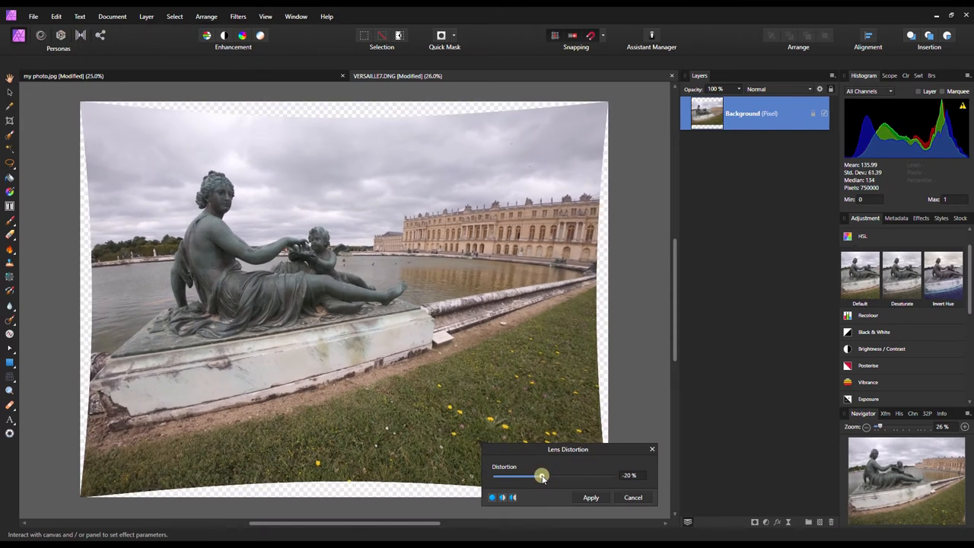
pyautogui.moveTo(542, 475); pyautogui.dragTo(536, 478)
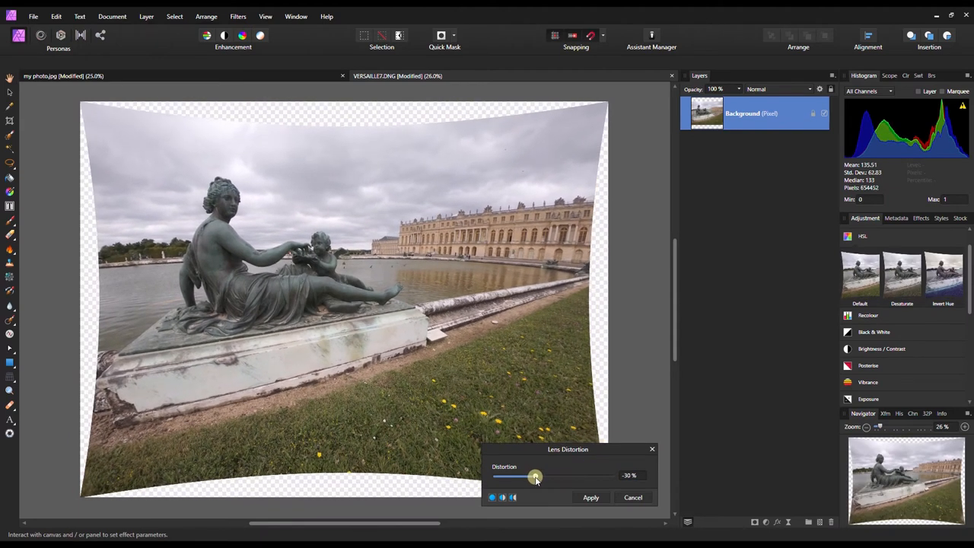
pyautogui.moveTo(536, 478); pyautogui.dragTo(532, 478)
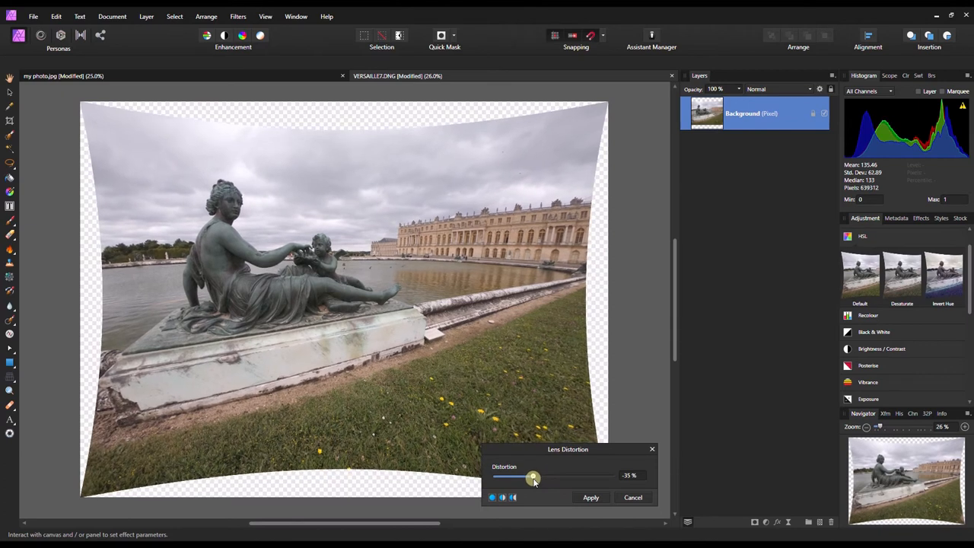
pyautogui.moveTo(532, 478); pyautogui.dragTo(533, 477)
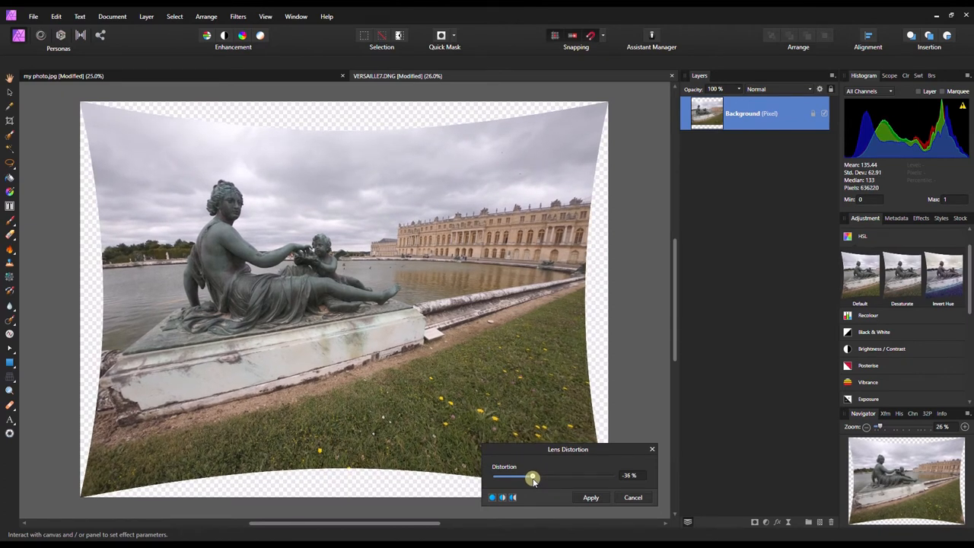
# - Discard the distortion preview and set the Lens Correction camera to GoPro HERO4 Black
pyautogui.click(237, 16)
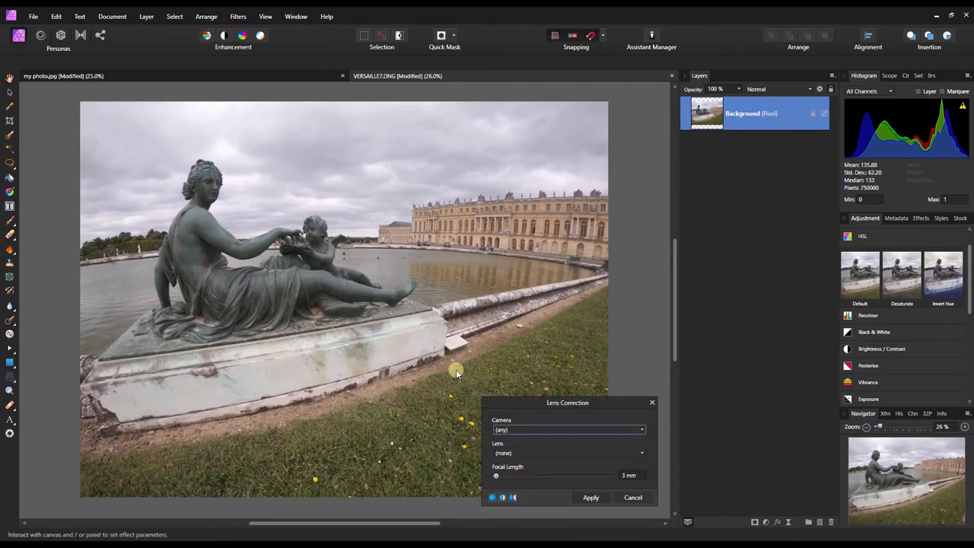
pyautogui.click(566, 429)
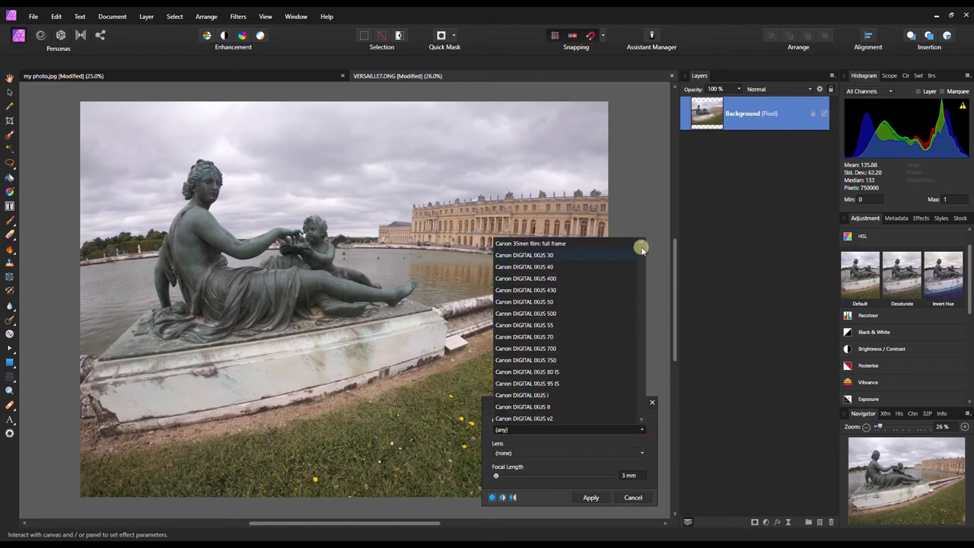
pyautogui.scroll(-3)
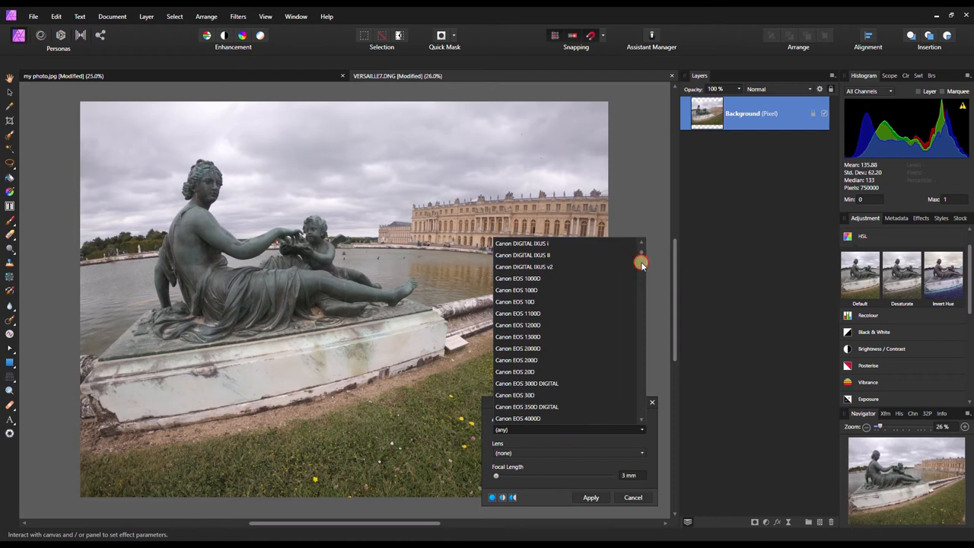
pyautogui.scroll(-3)
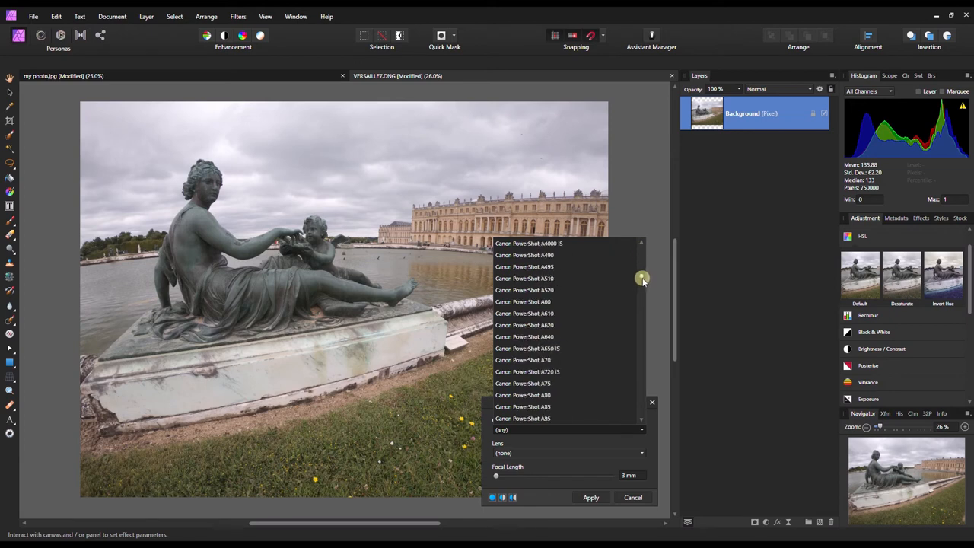
pyautogui.moveTo(642, 277); pyautogui.dragTo(642, 348)
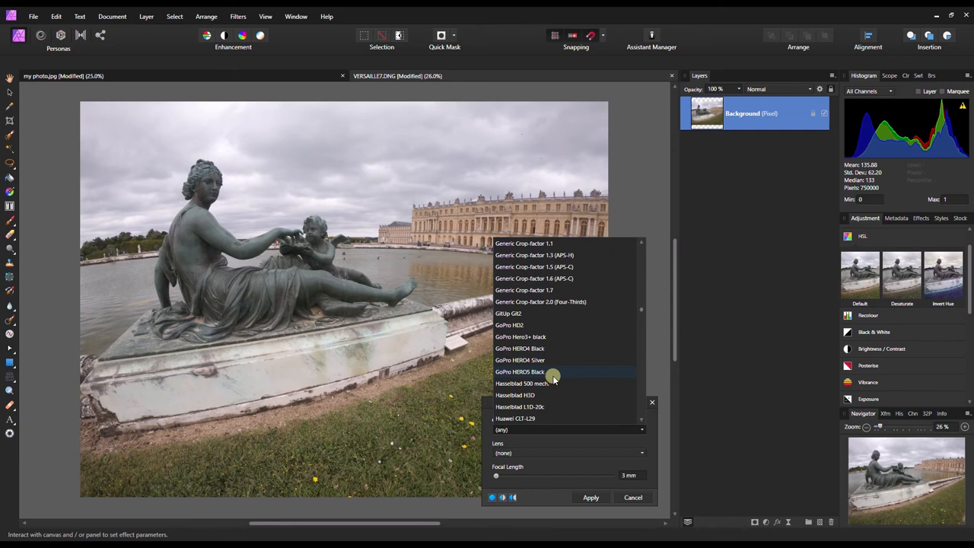
pyautogui.click(520, 371)
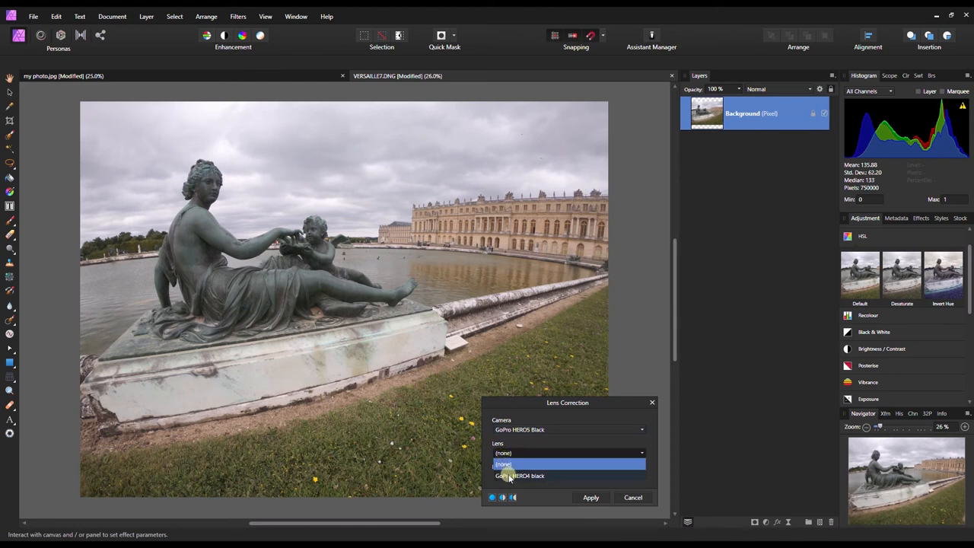
# - Set the lens to GoPro HERO4 black and leave focal length at its minimum after testing it
pyautogui.click(518, 475)
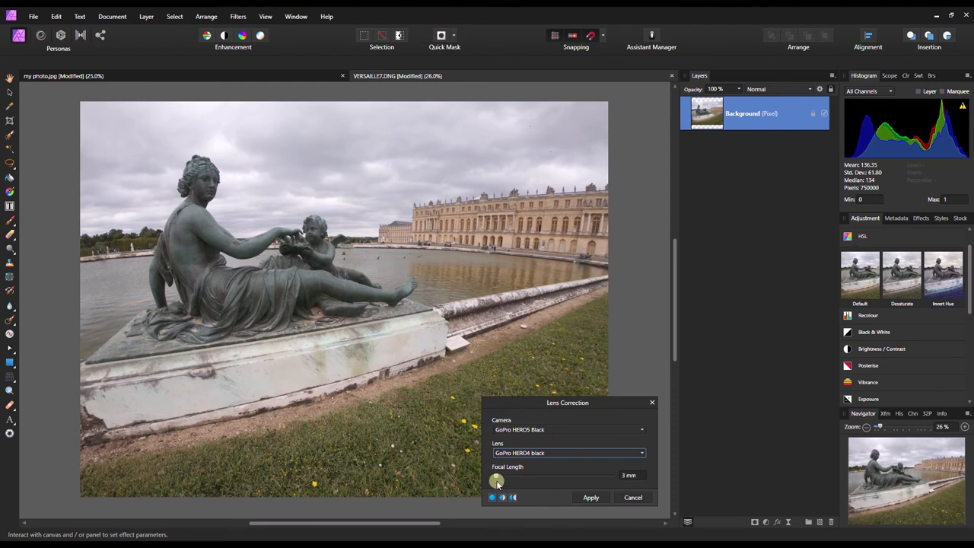
pyautogui.moveTo(496, 475); pyautogui.dragTo(508, 475)
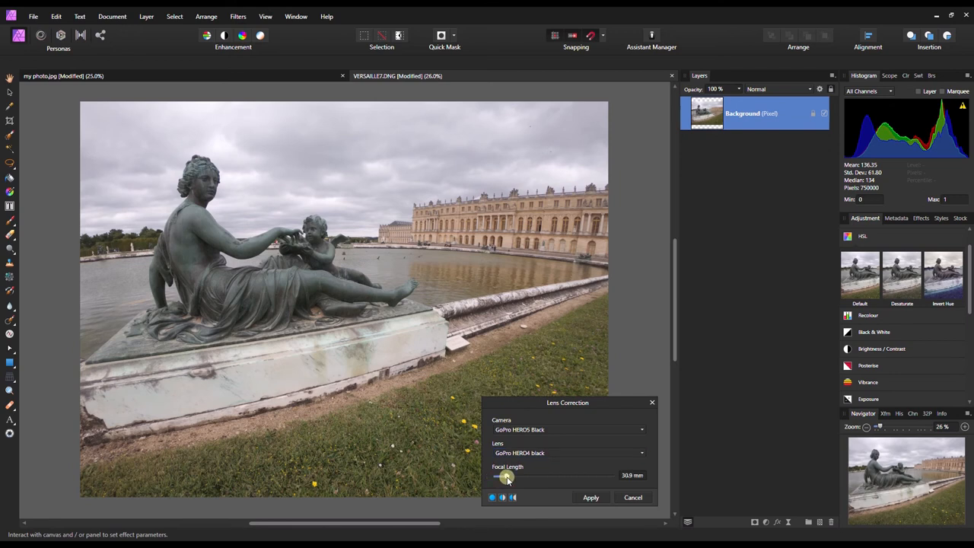
pyautogui.moveTo(506, 474); pyautogui.dragTo(496, 475)
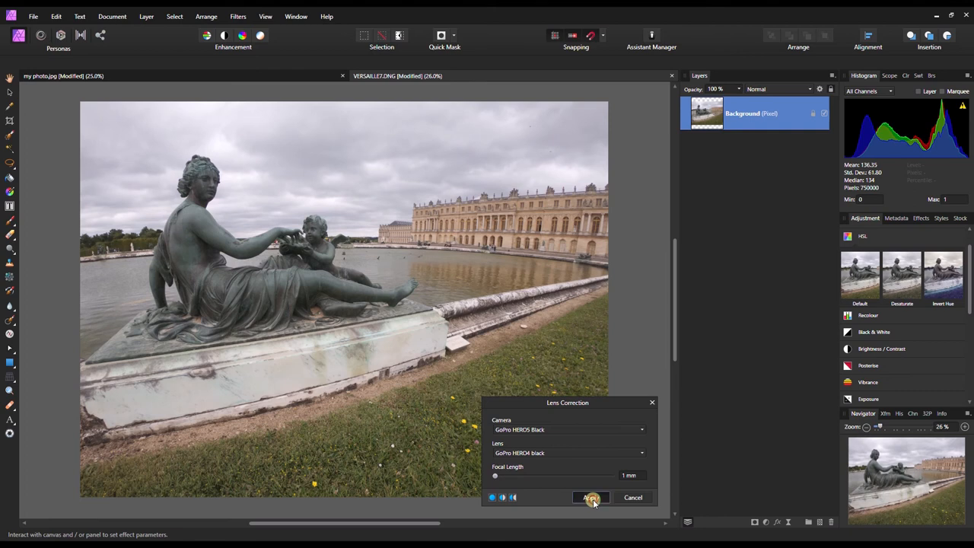
# - Preview a milder Lens Distortion of about -15% on the corrected photo
pyautogui.click(237, 15)
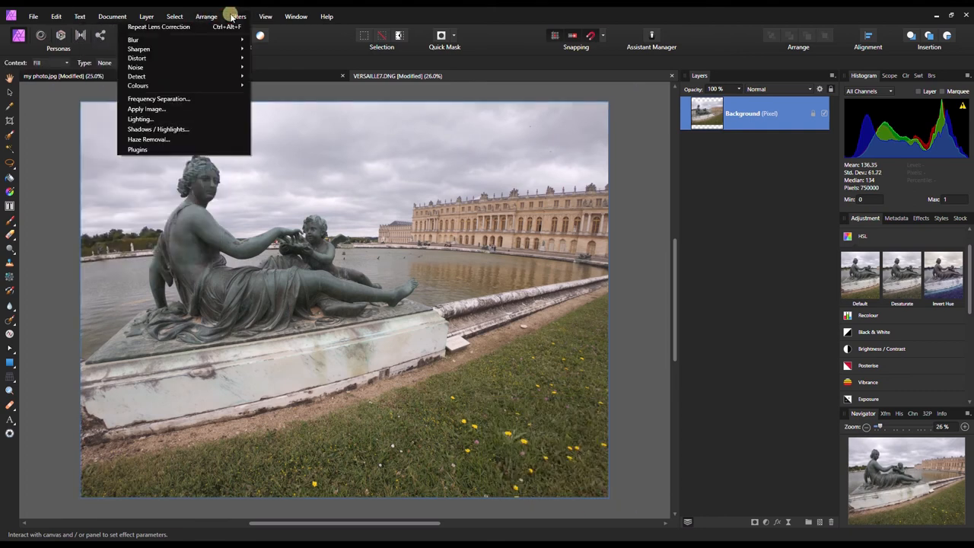
pyautogui.moveTo(137, 57)
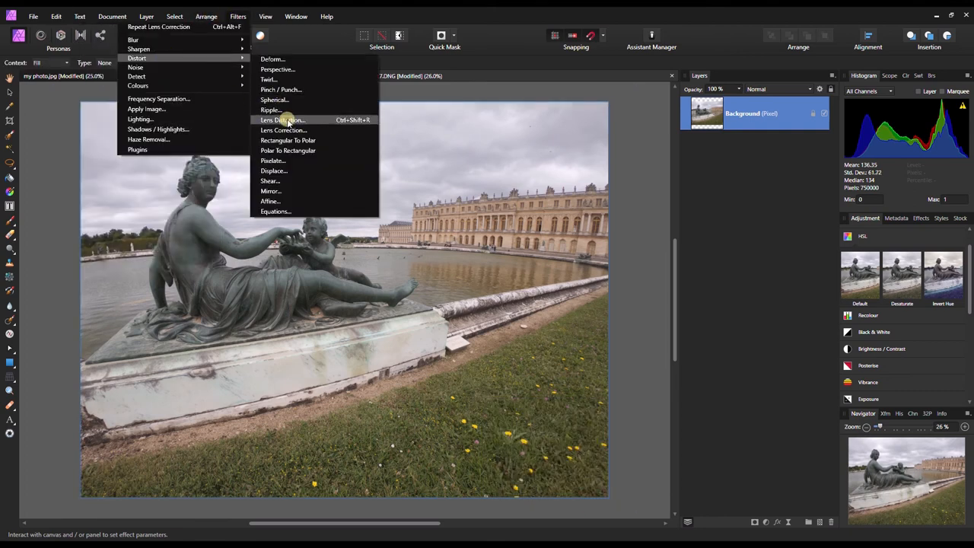
pyautogui.click(283, 119)
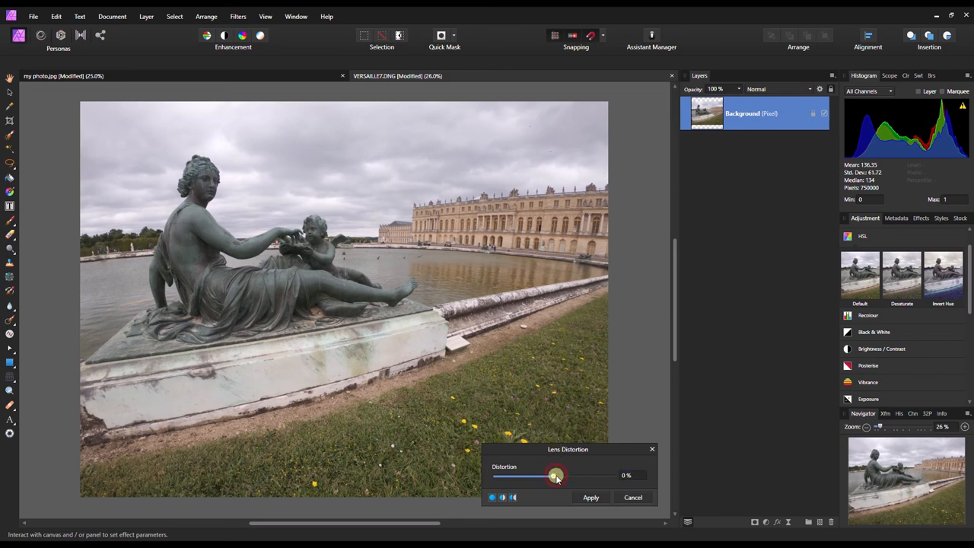
pyautogui.moveTo(553, 475); pyautogui.dragTo(548, 475)
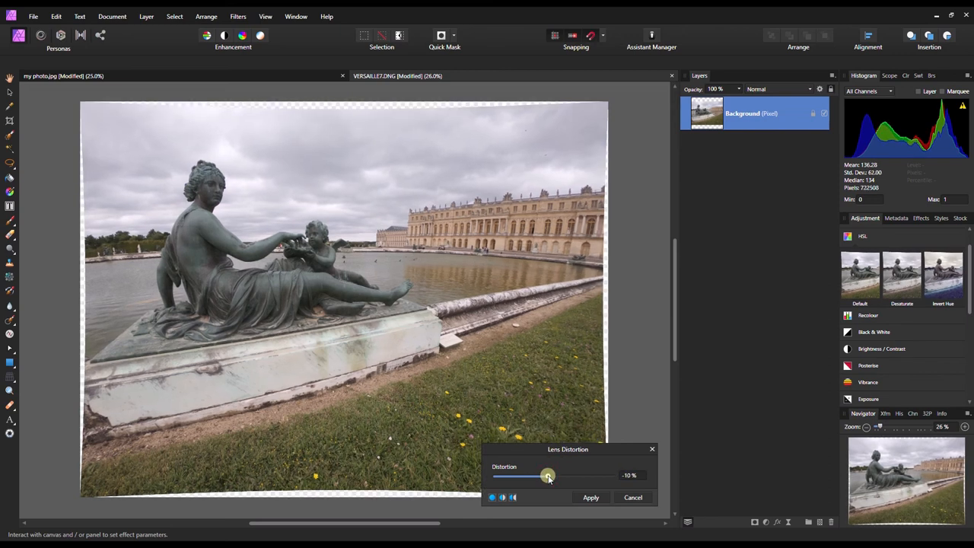
pyautogui.moveTo(547, 475); pyautogui.dragTo(545, 474)
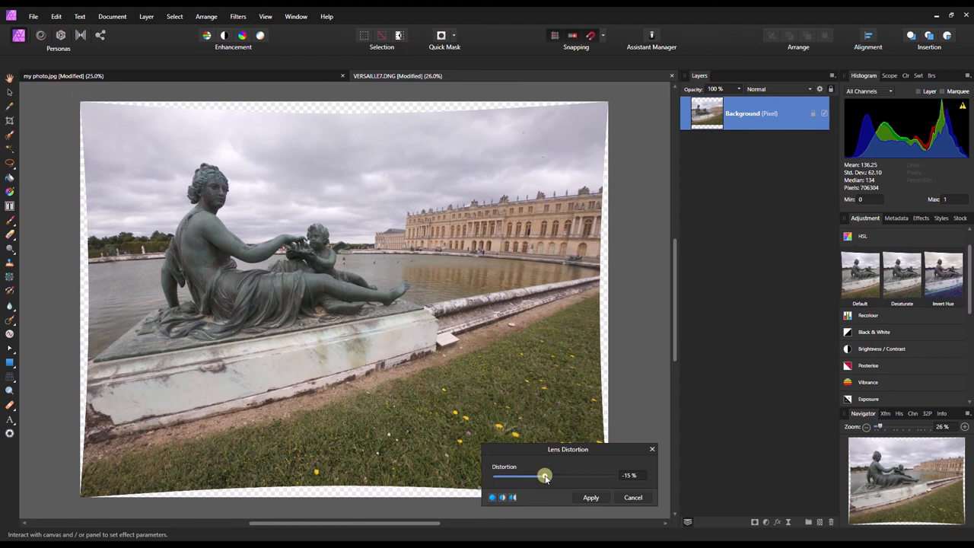
pyautogui.moveTo(43, 232)
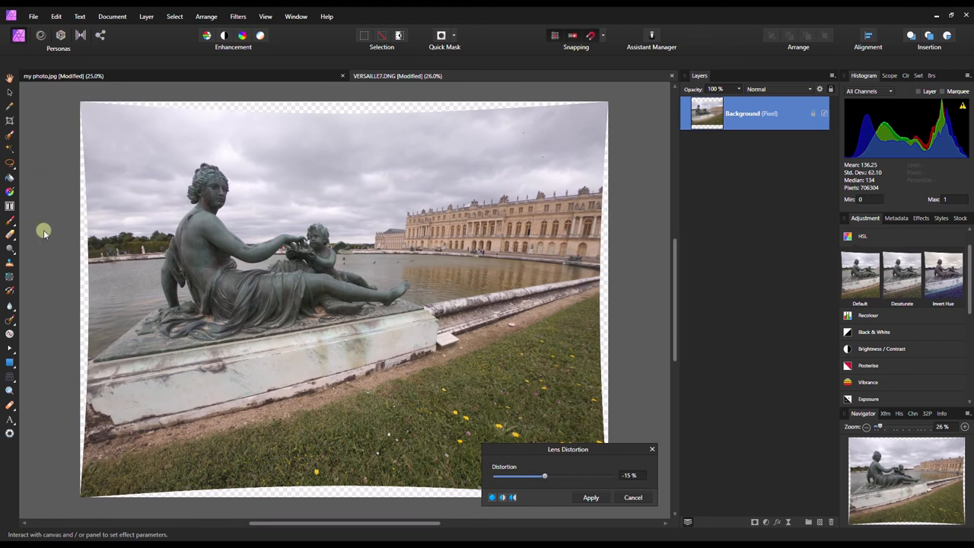
pyautogui.moveTo(417, 122)
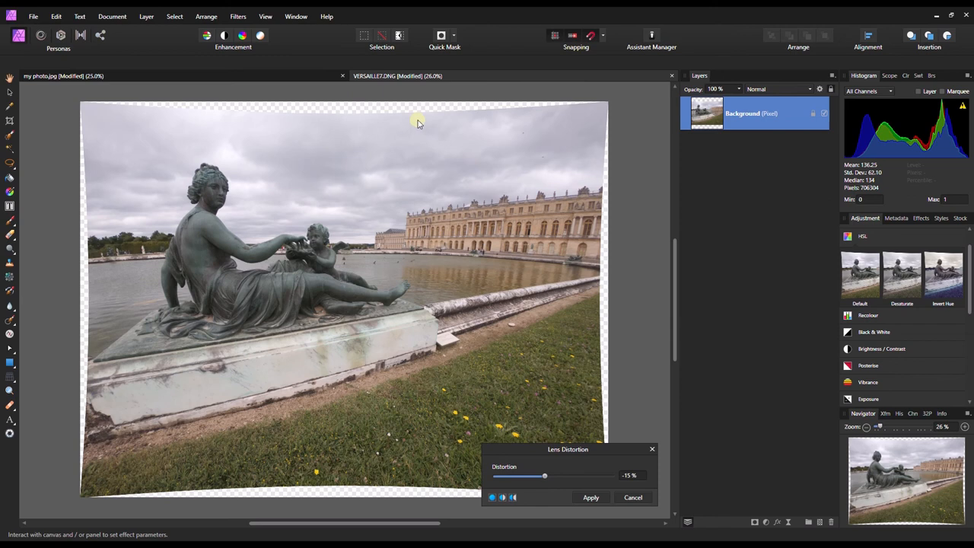